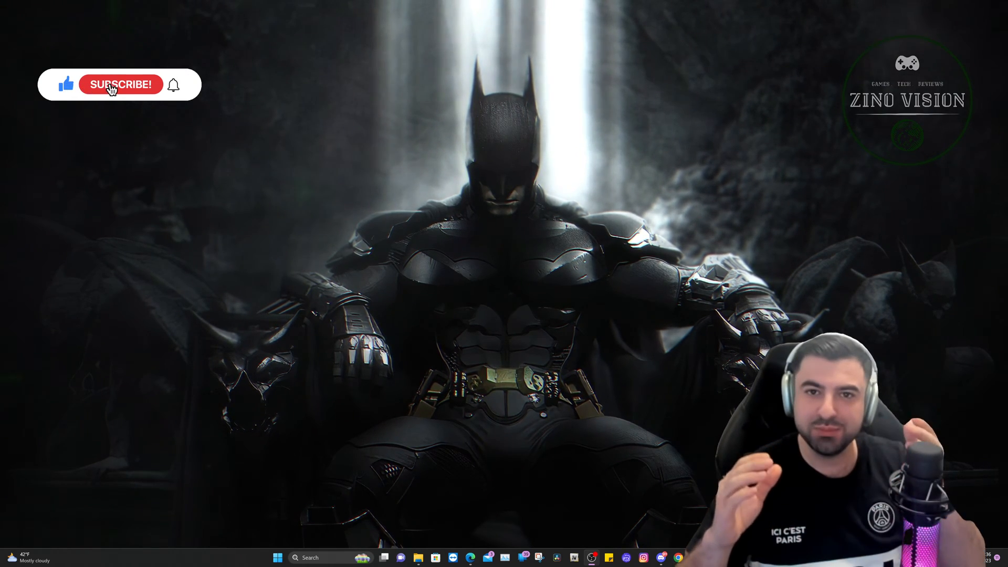
Bring the Rockstar Games folder window in File Explorer to the front.
{"action": "left_click", "coordinate": [120, 84]}
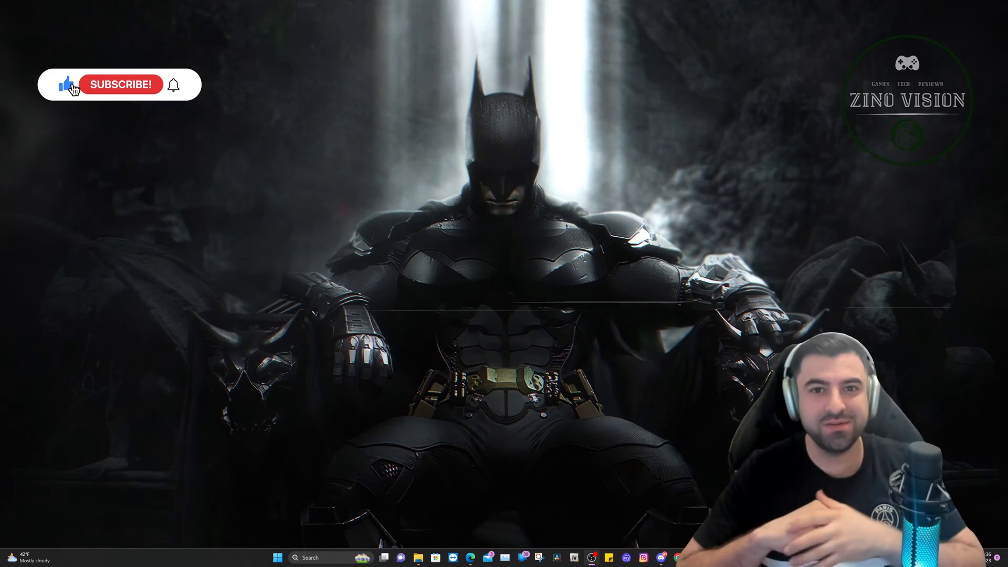
{"action": "left_click", "coordinate": [120, 84]}
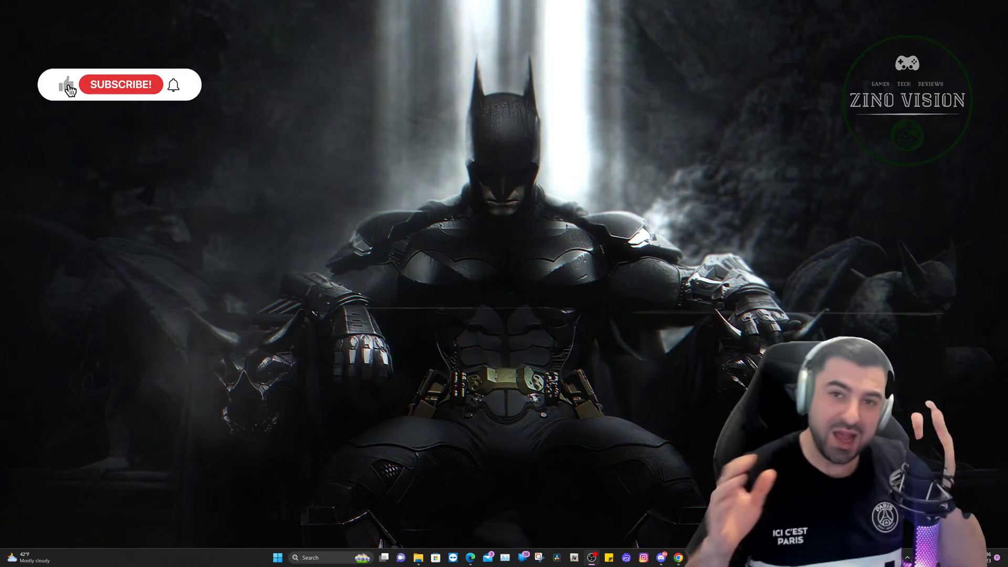
{"action": "left_click", "coordinate": [120, 84]}
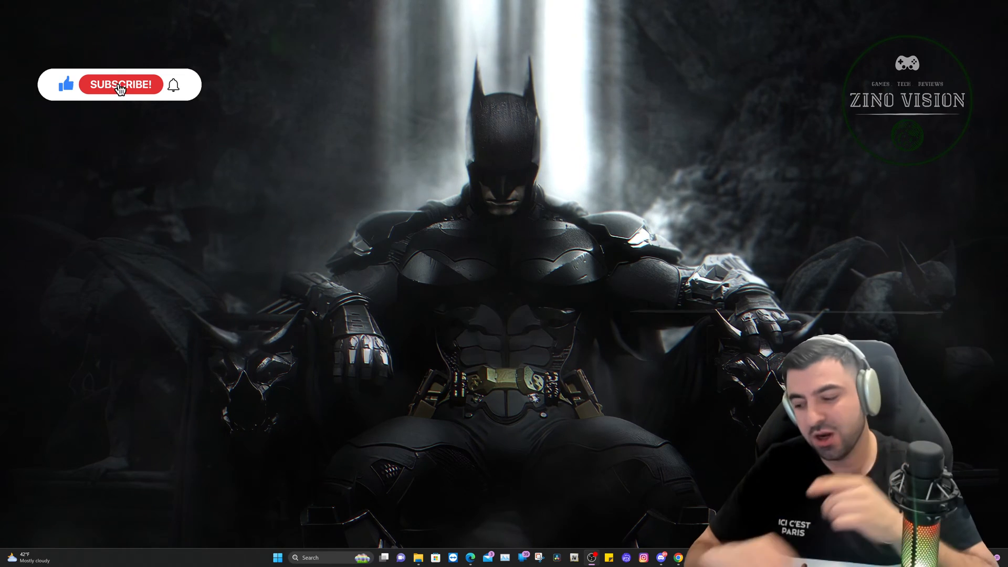
{"action": "left_click", "coordinate": [119, 84]}
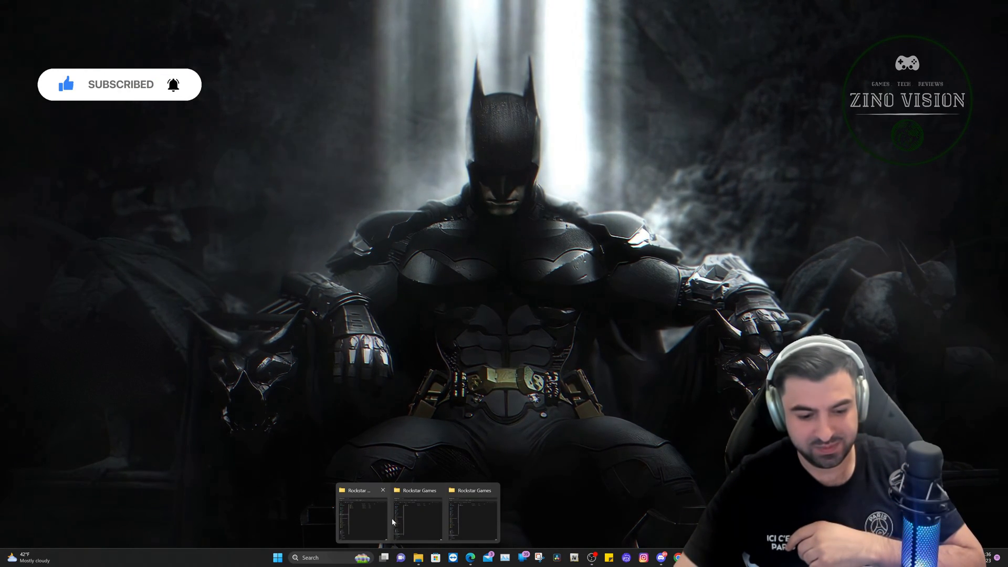
{"action": "left_click", "coordinate": [361, 512]}
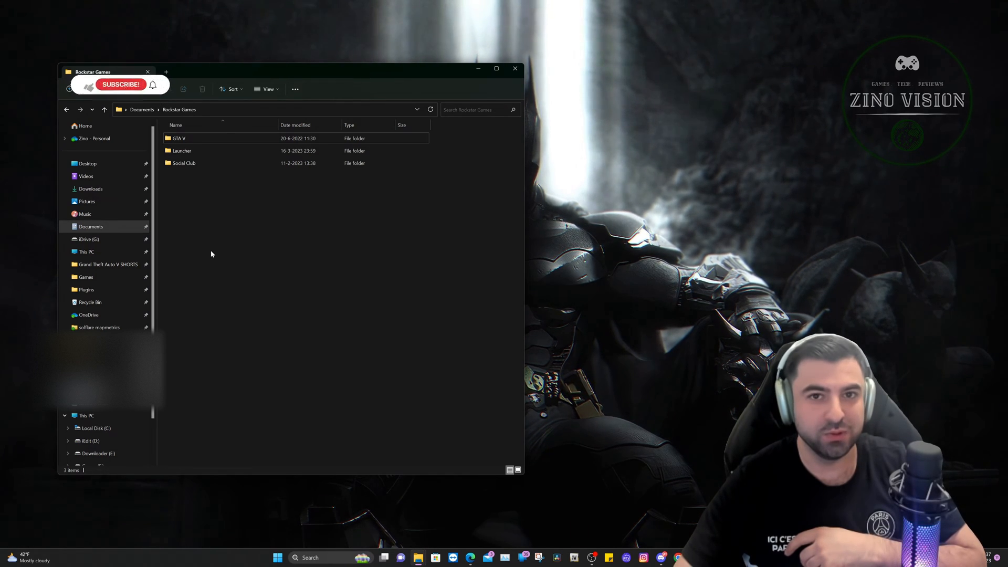
Delete the Rockstar Games folder from Documents via its context menu.
{"action": "right_click", "coordinate": [179, 109]}
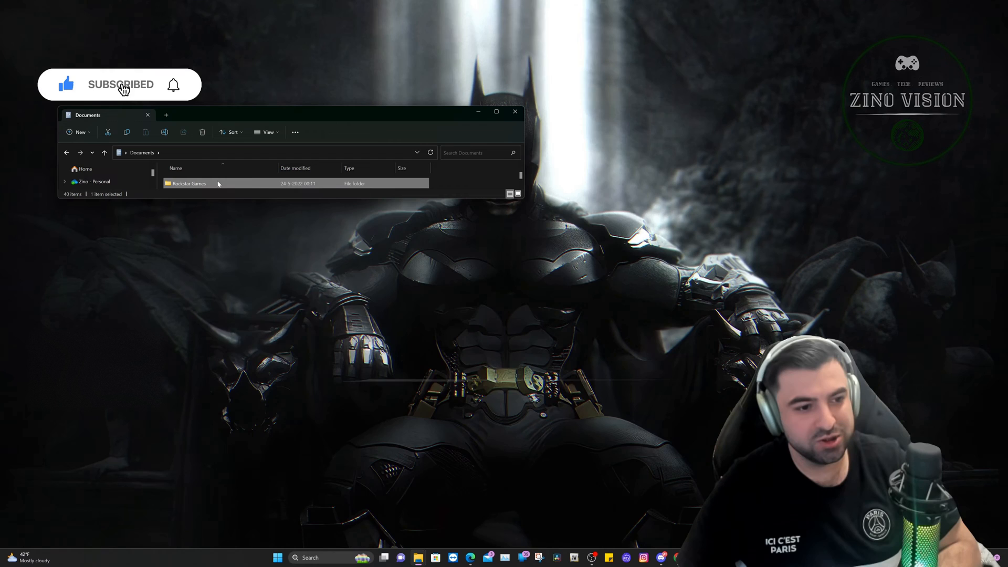
{"action": "right_click", "coordinate": [189, 182]}
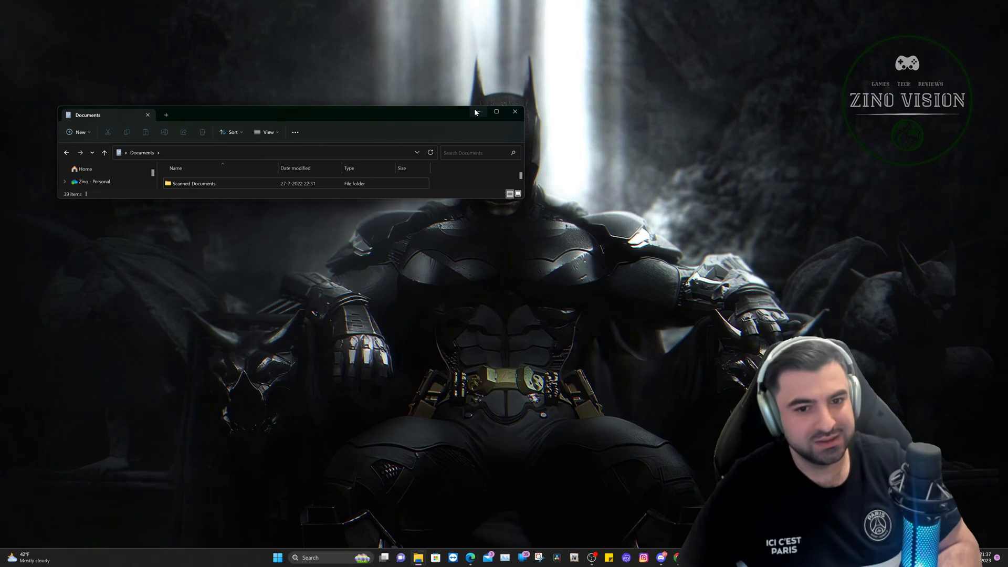
{"action": "mouse_move", "coordinate": [475, 112]}
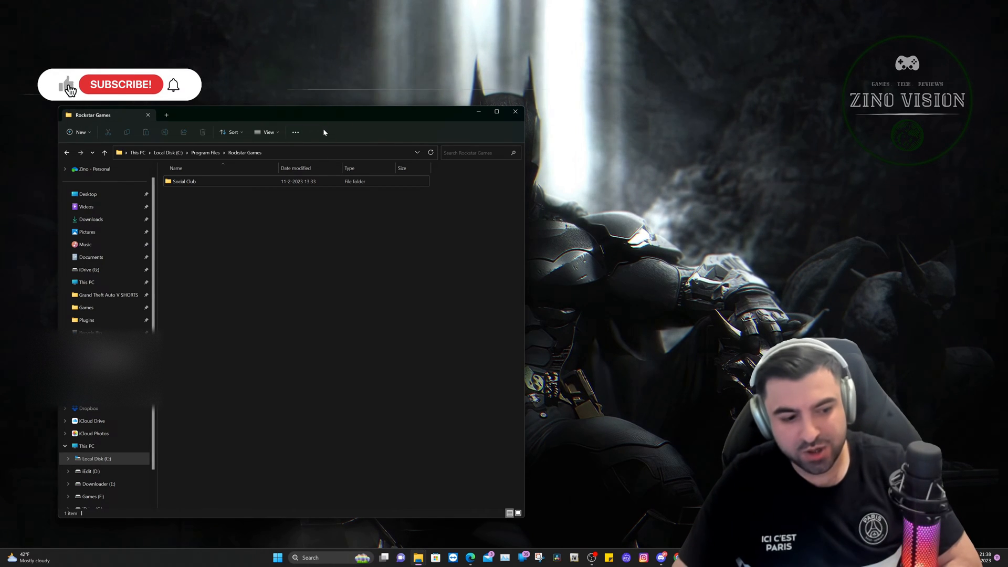
Navigate to Program Files and delete the Rockstar Games folder there.
{"action": "left_click", "coordinate": [119, 84]}
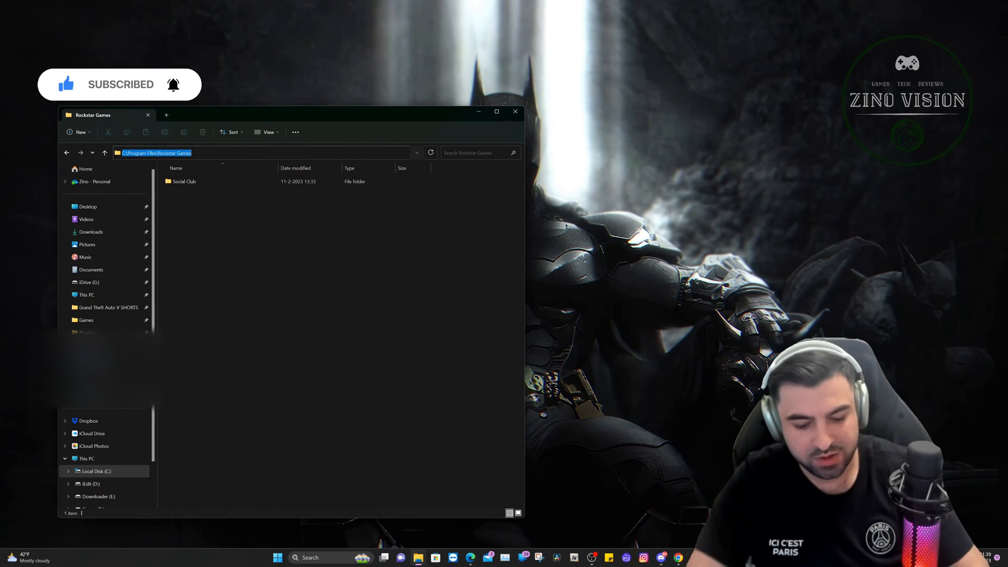
{"action": "type", "text": "prog"}
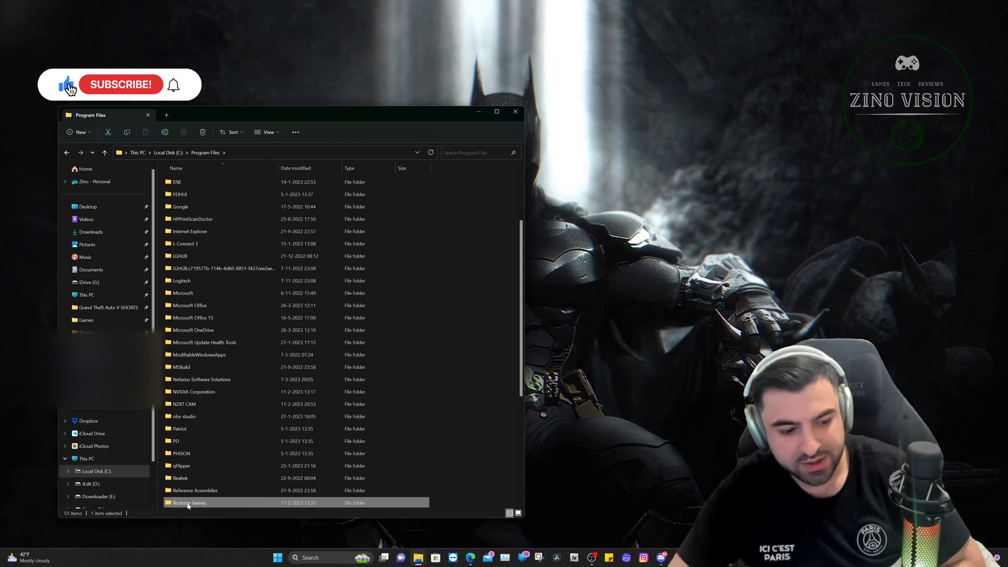
{"action": "right_click", "coordinate": [189, 502]}
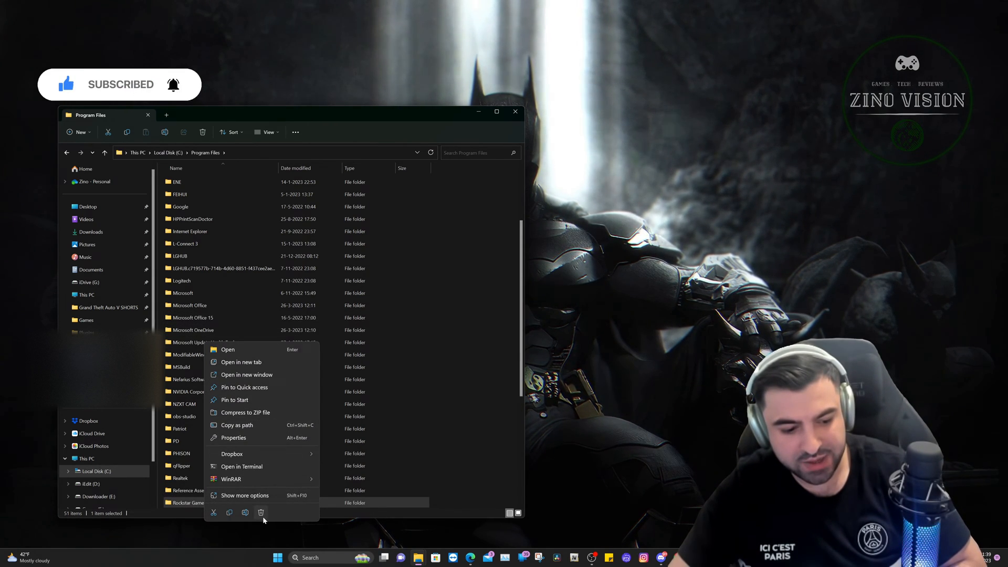
{"action": "left_click", "coordinate": [443, 334]}
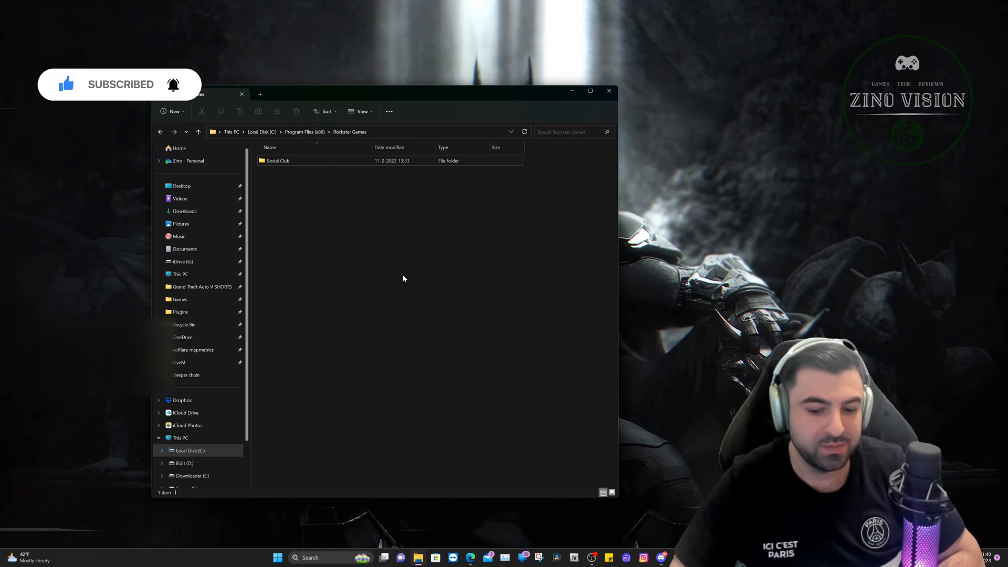
{"action": "mouse_move", "coordinate": [412, 277]}
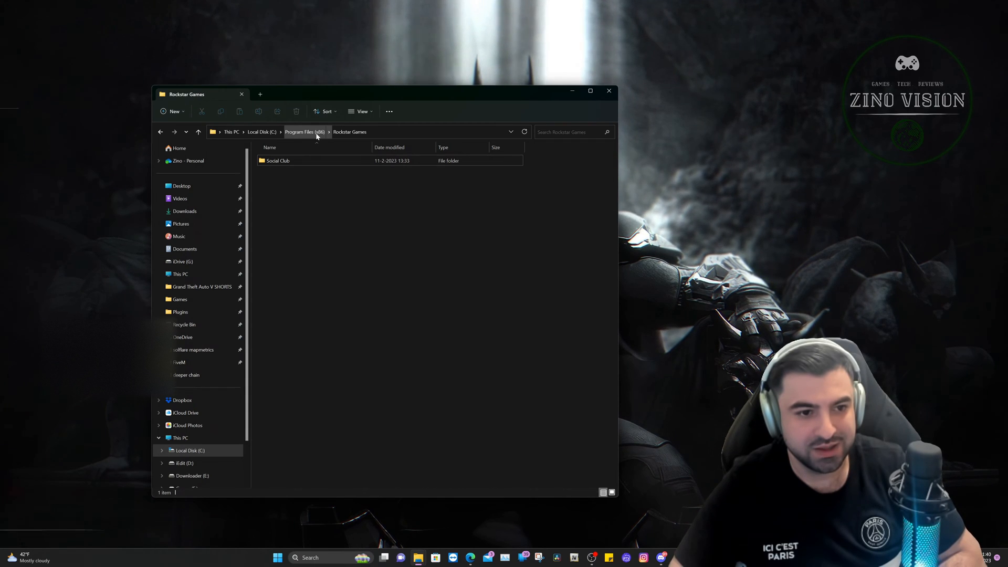
Check the Rockstar Games folder in Program Files (x86), remove it, and close the window.
{"action": "left_click", "coordinate": [304, 133]}
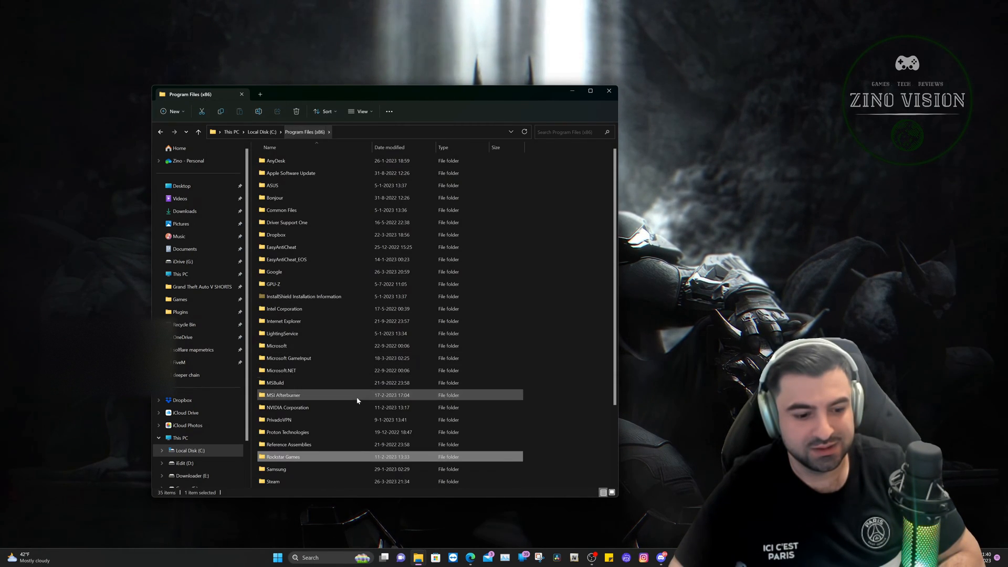
{"action": "double_click", "coordinate": [282, 457]}
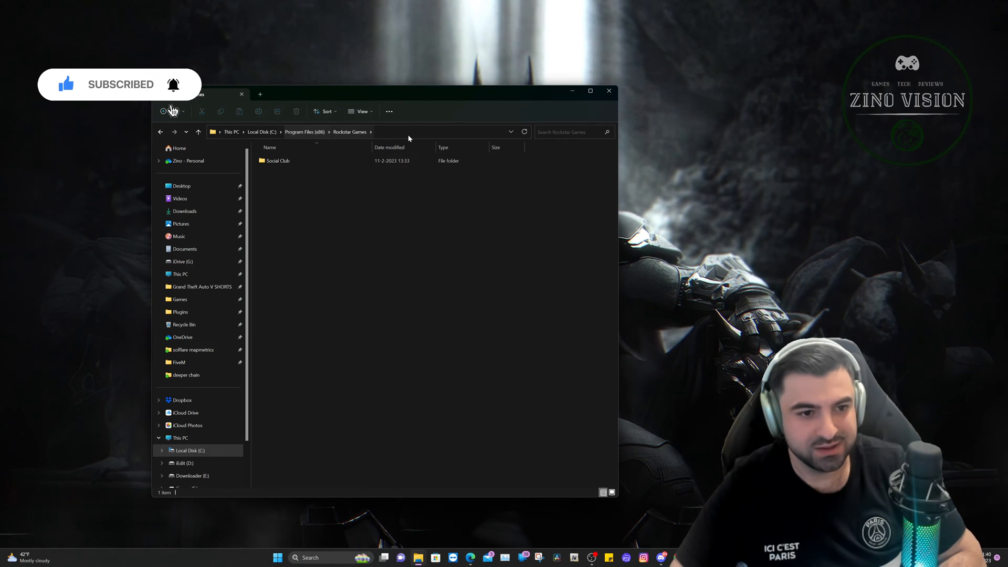
{"action": "left_click", "coordinate": [305, 132]}
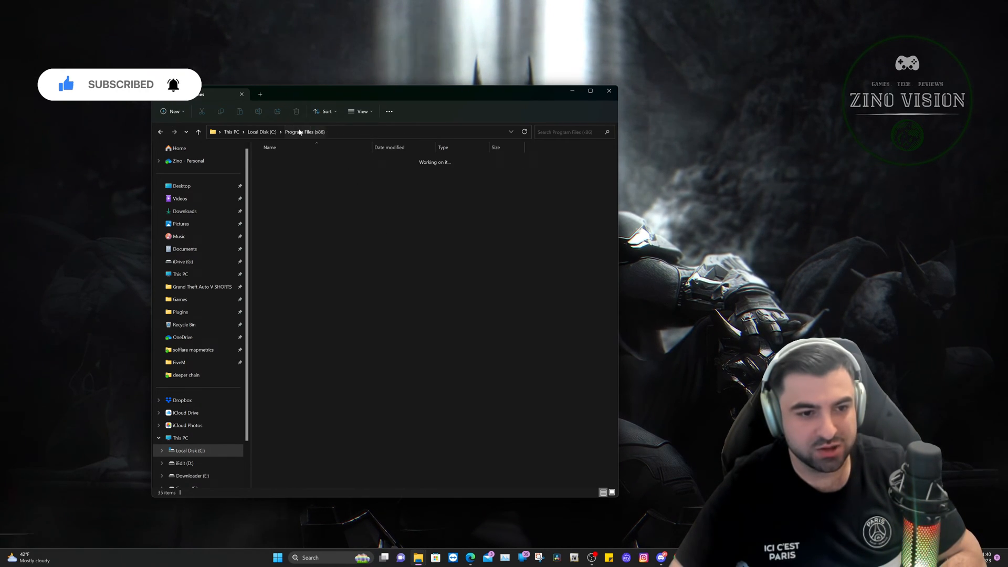
{"action": "right_click", "coordinate": [277, 457]}
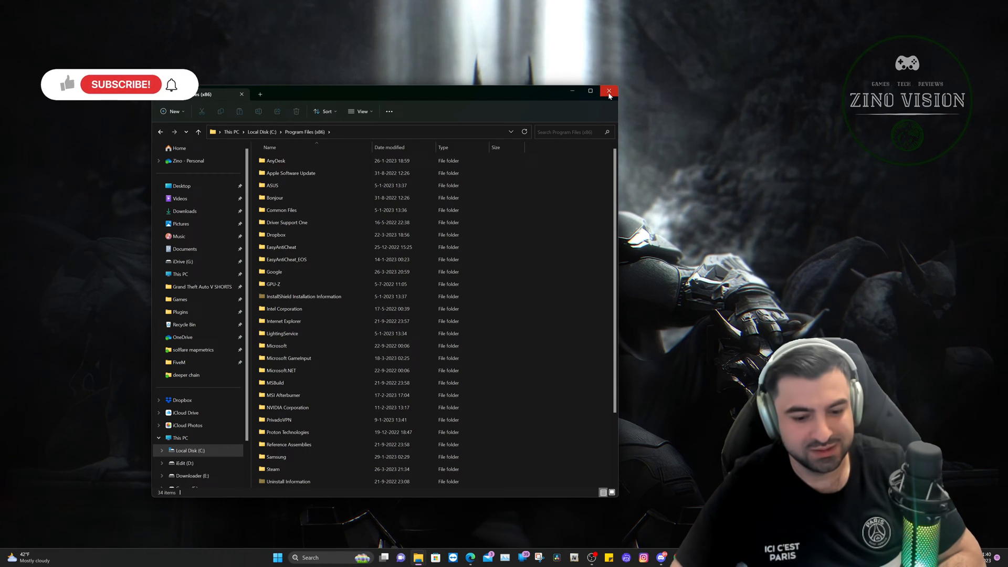
{"action": "left_click", "coordinate": [608, 91]}
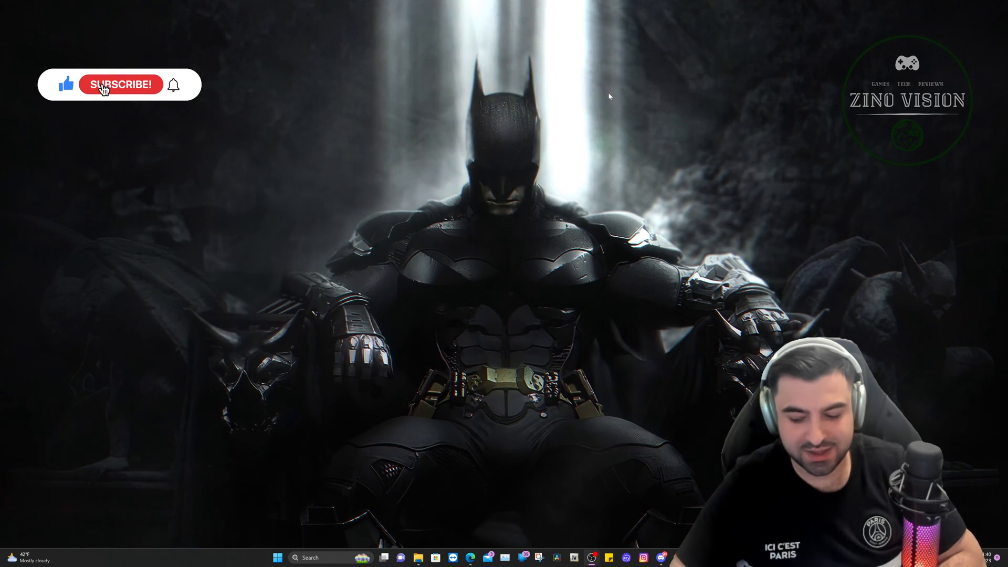
{"action": "left_click", "coordinate": [119, 84]}
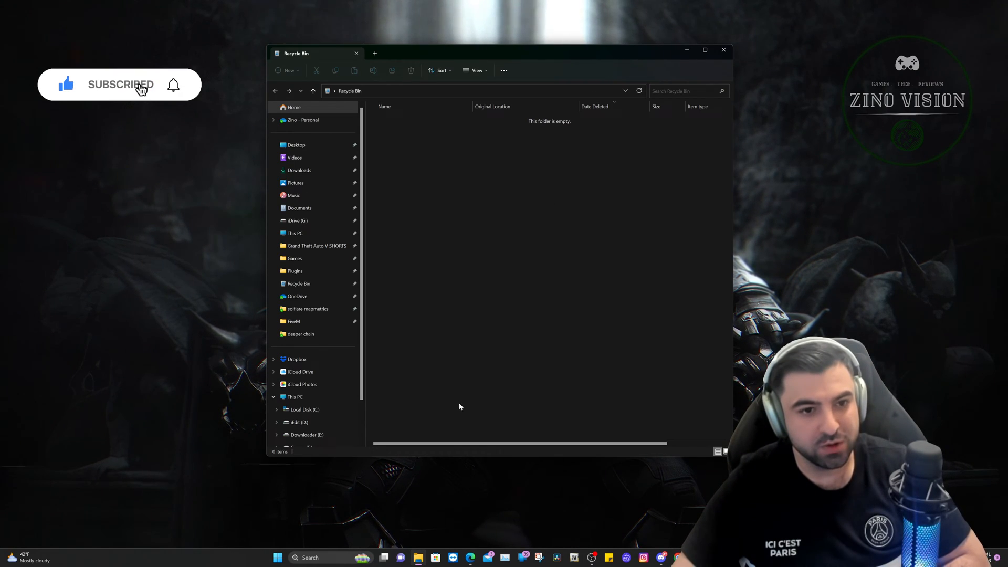
{"action": "mouse_move", "coordinate": [467, 248]}
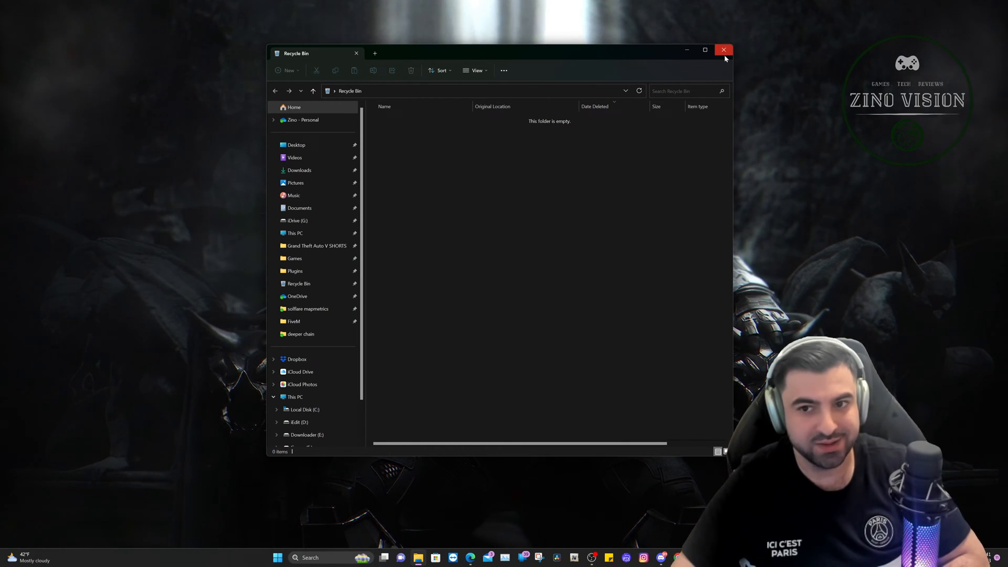
{"action": "left_click", "coordinate": [724, 49]}
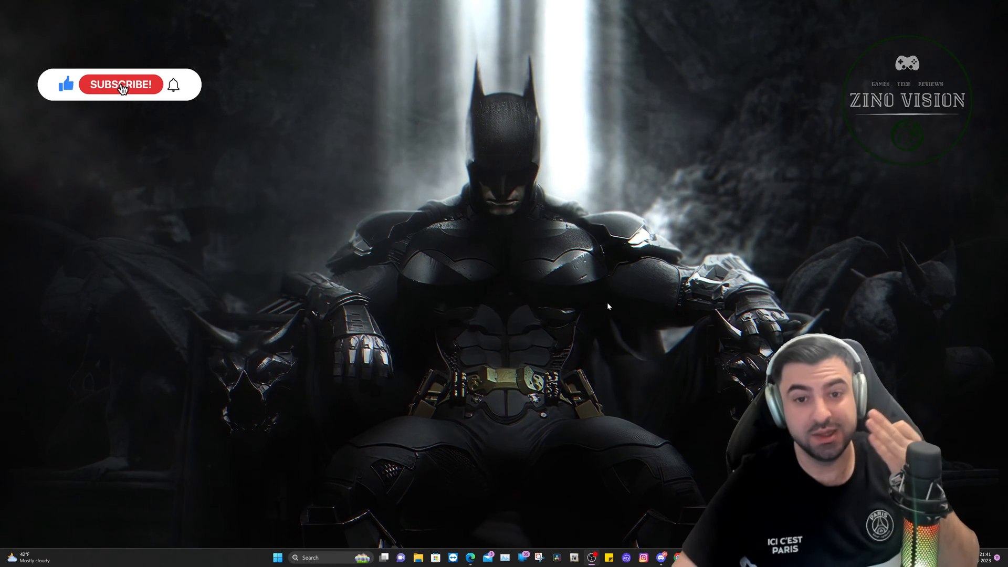
Search Windows for 'progr' and launch Add or remove programs.
{"action": "left_click", "coordinate": [121, 84]}
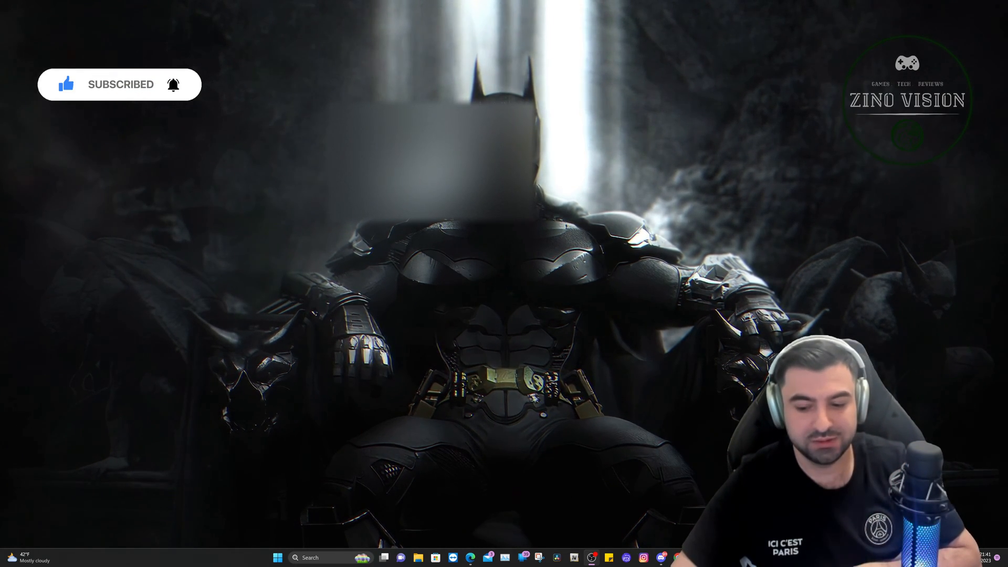
{"action": "left_click", "coordinate": [294, 558]}
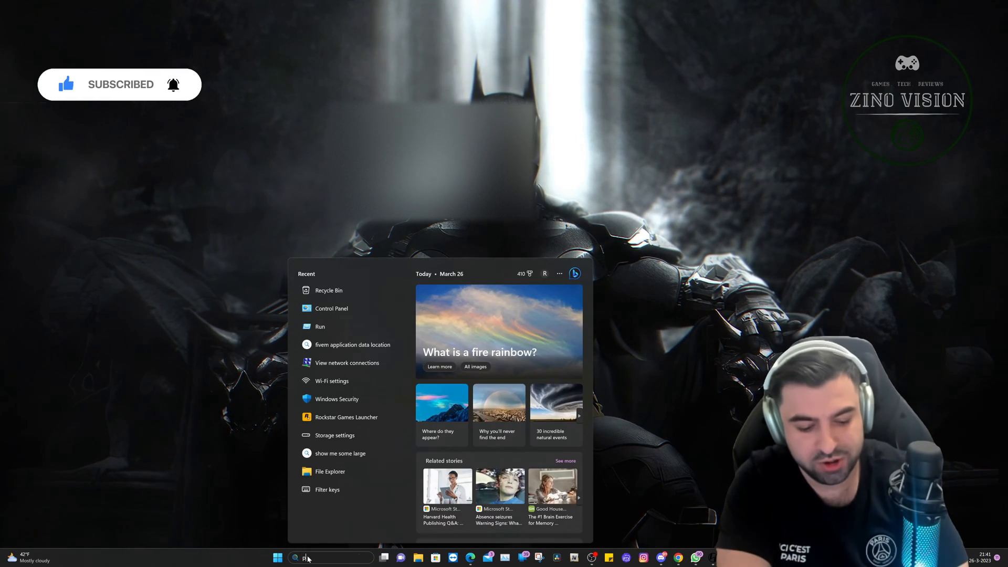
{"action": "type", "text": "progr"}
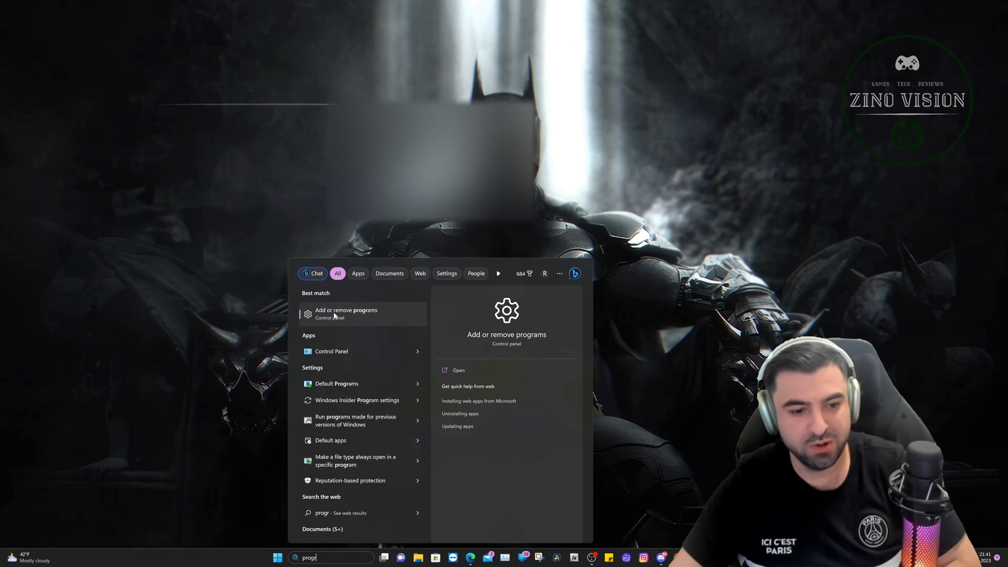
{"action": "left_click", "coordinate": [346, 314]}
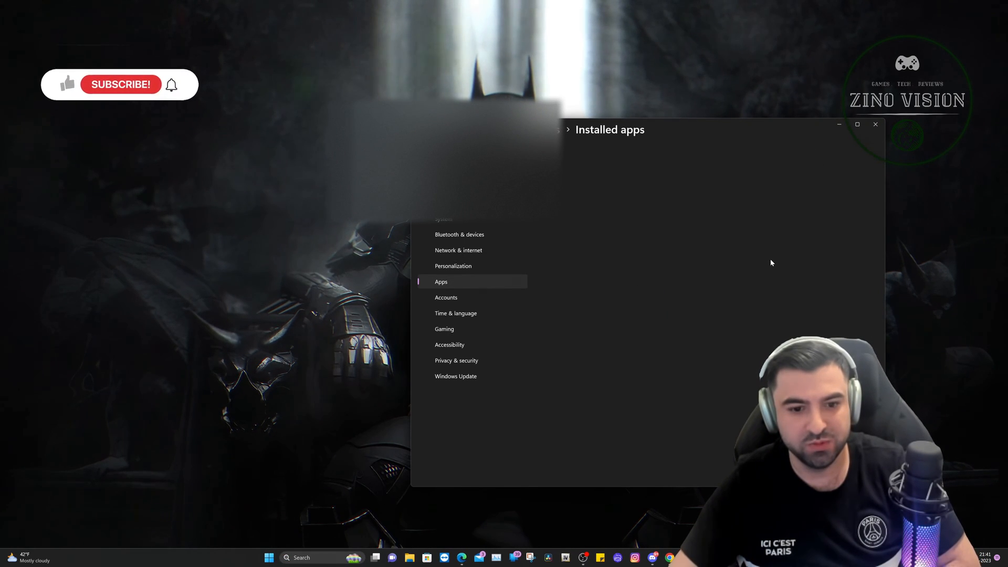
Filter Installed apps by 'rock' to show the Rockstar entries, then clear the filter.
{"action": "left_click", "coordinate": [441, 282]}
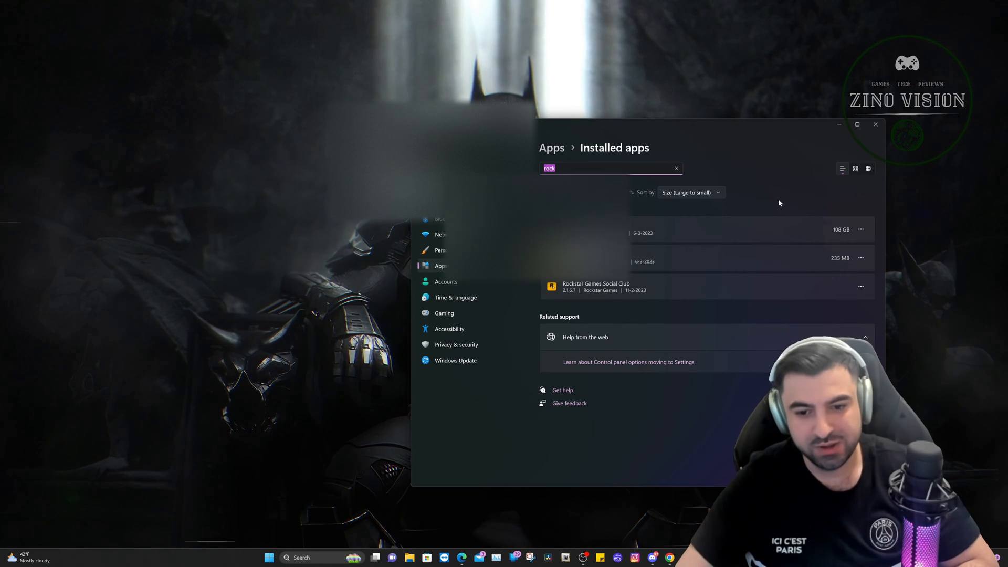
{"action": "left_click", "coordinate": [676, 168]}
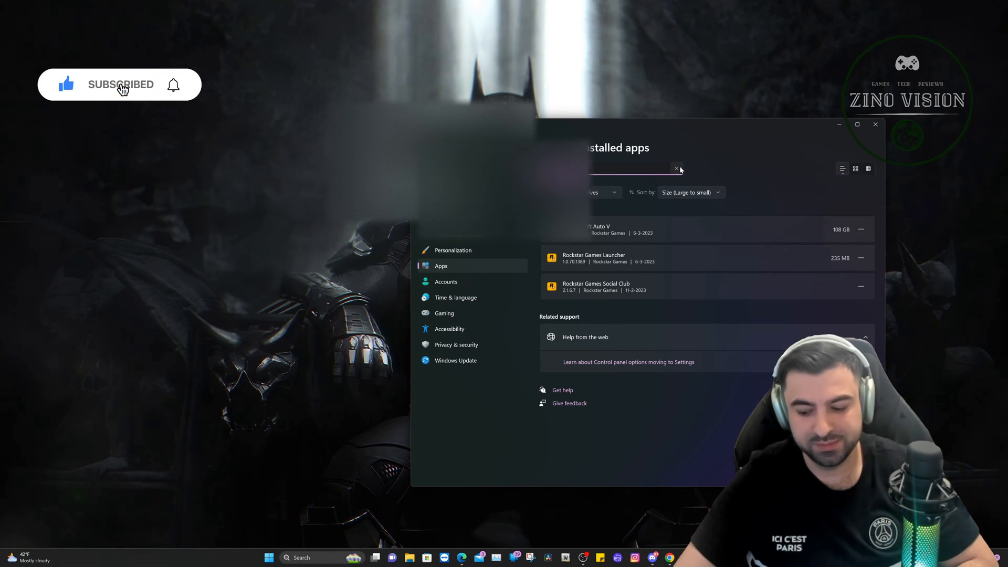
Filter Installed apps by 'visual' and pick out the Visual C++ 2015-2022 x64 redistributable.
{"action": "type", "text": "ual"}
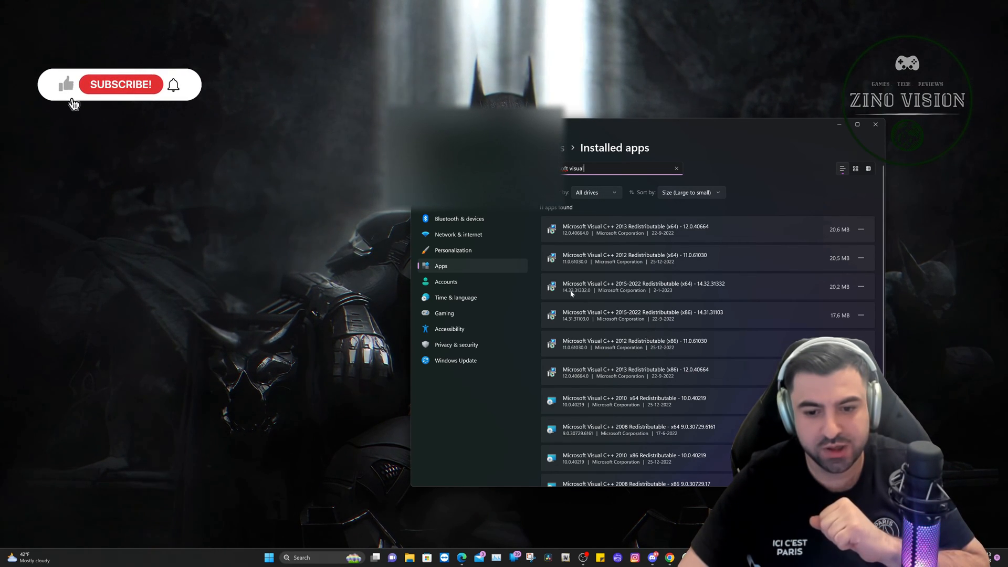
{"action": "left_click", "coordinate": [120, 84]}
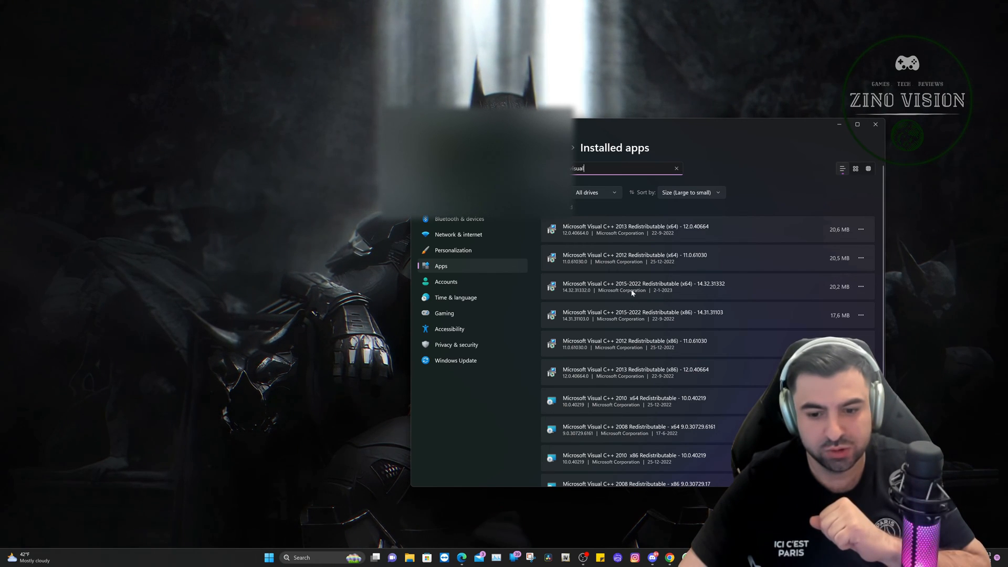
{"action": "mouse_move", "coordinate": [636, 296]}
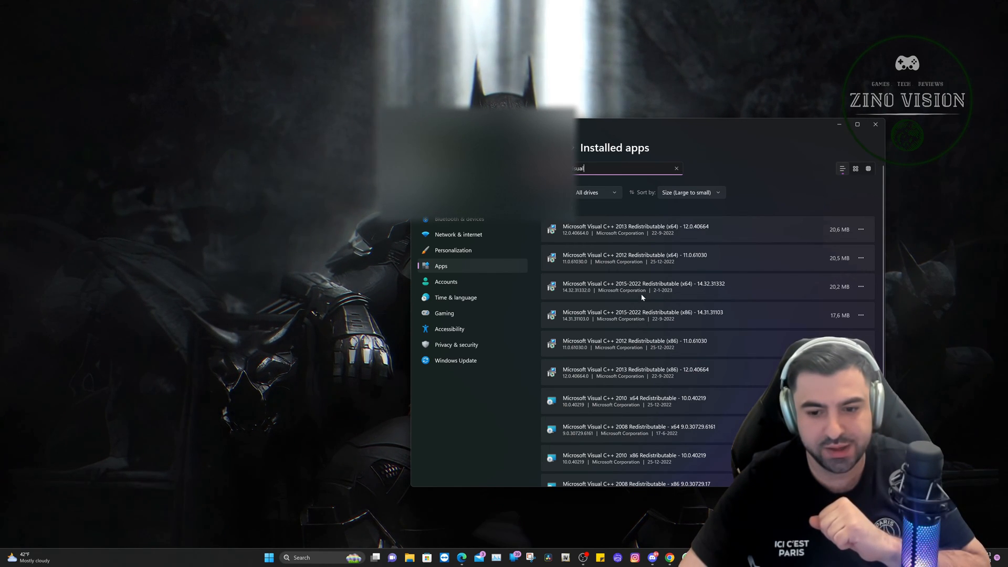
{"action": "left_click", "coordinate": [861, 315]}
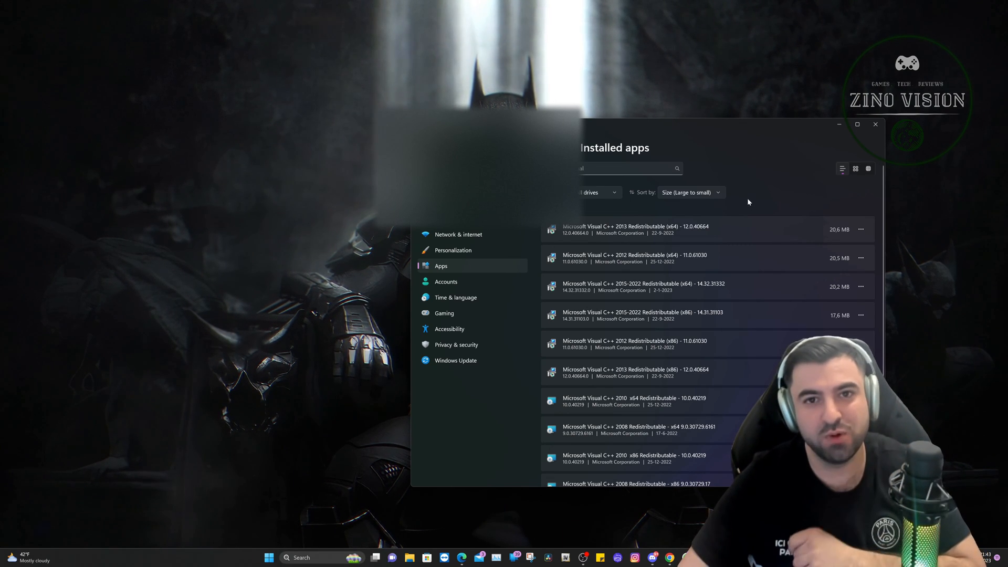
{"action": "mouse_move", "coordinate": [748, 205]}
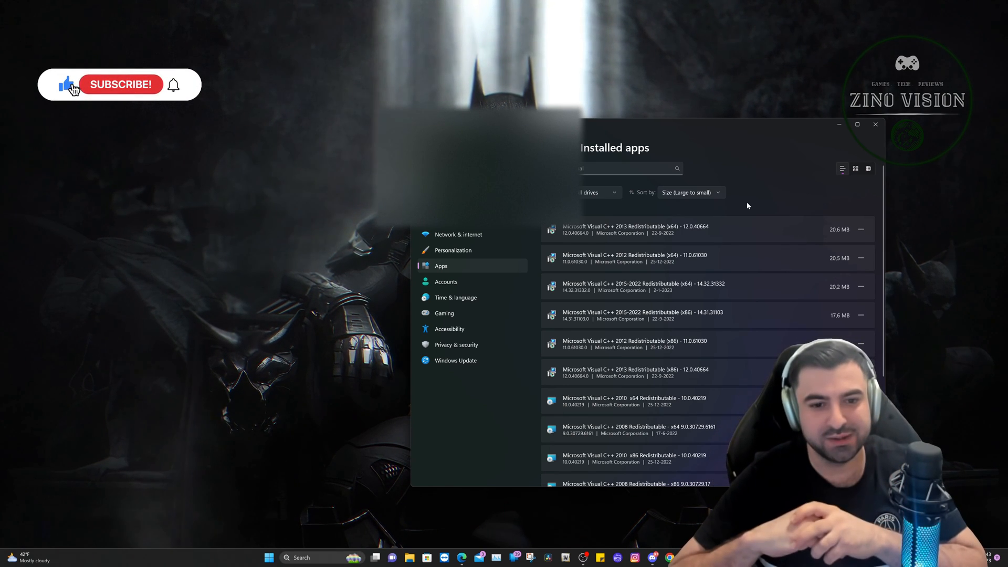
{"action": "left_click", "coordinate": [120, 84]}
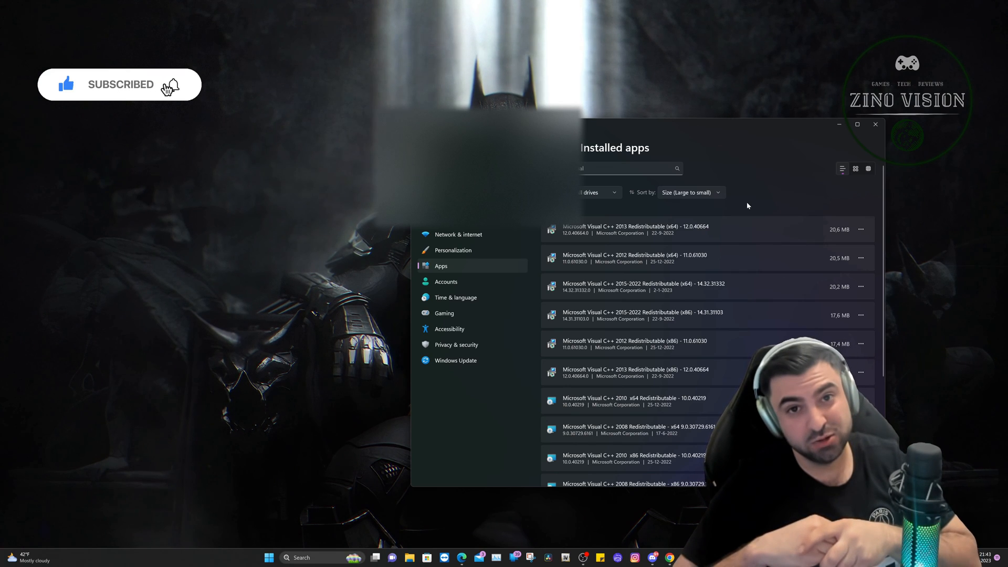